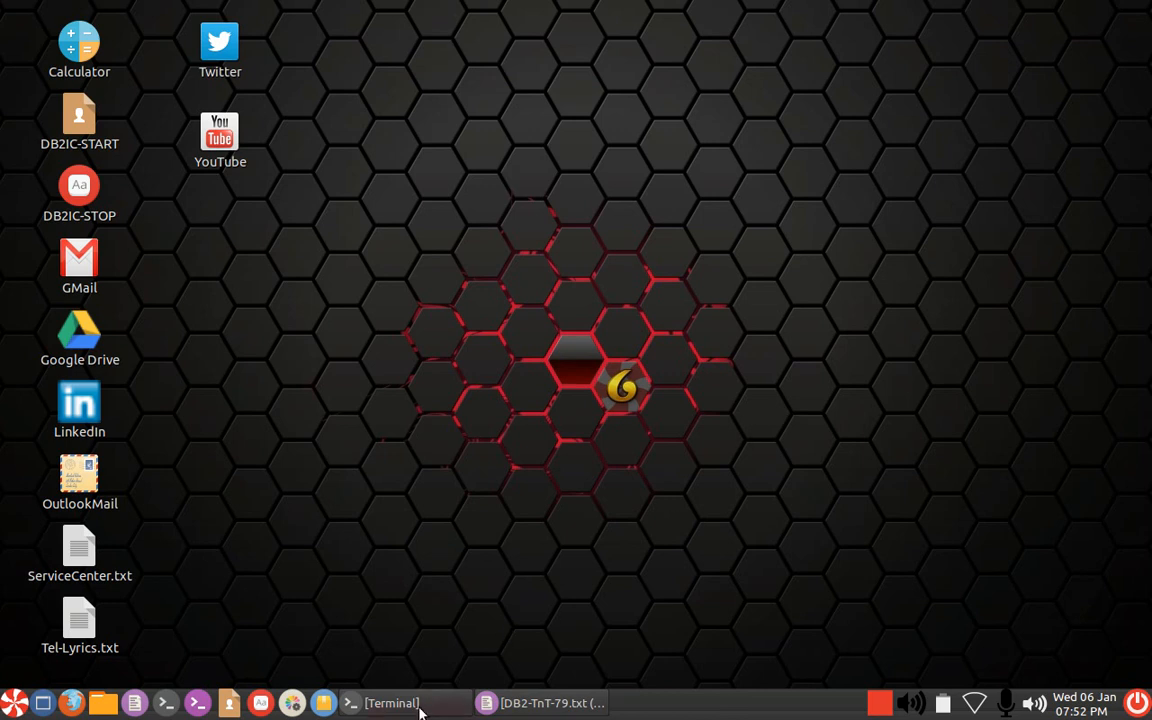
Show the DB2-TnT-79.txt script in gedit and view the first TERM1 query line in full
left_click(390, 702)
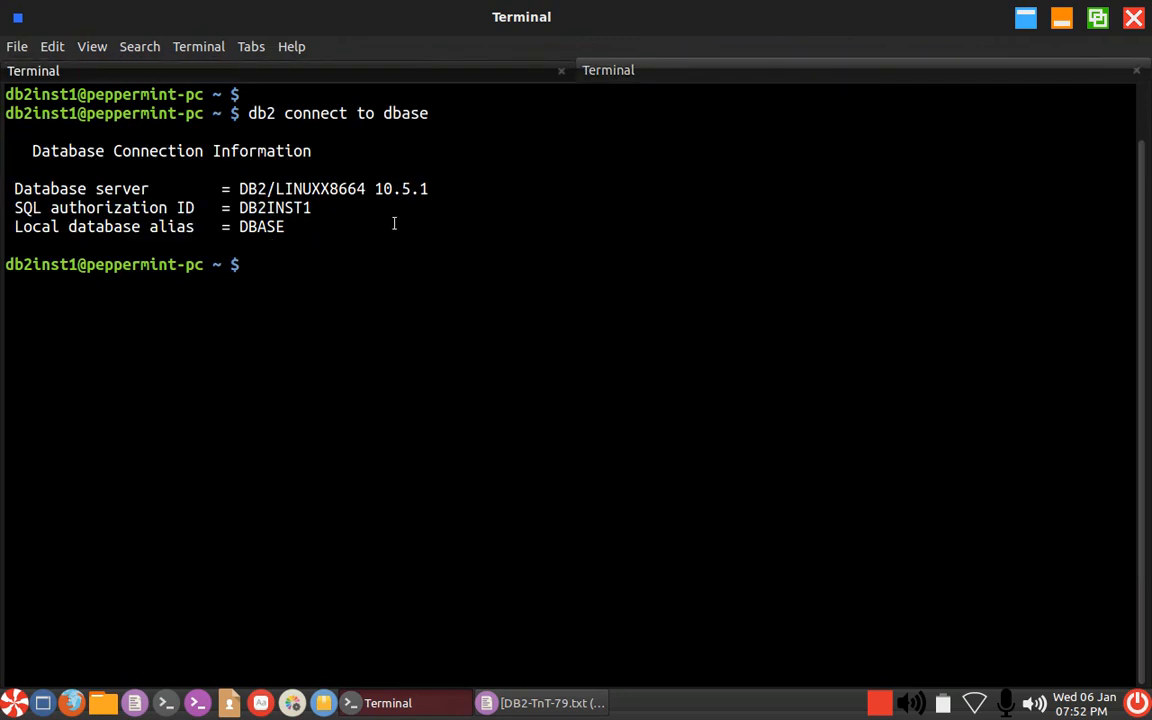
left_click(548, 704)
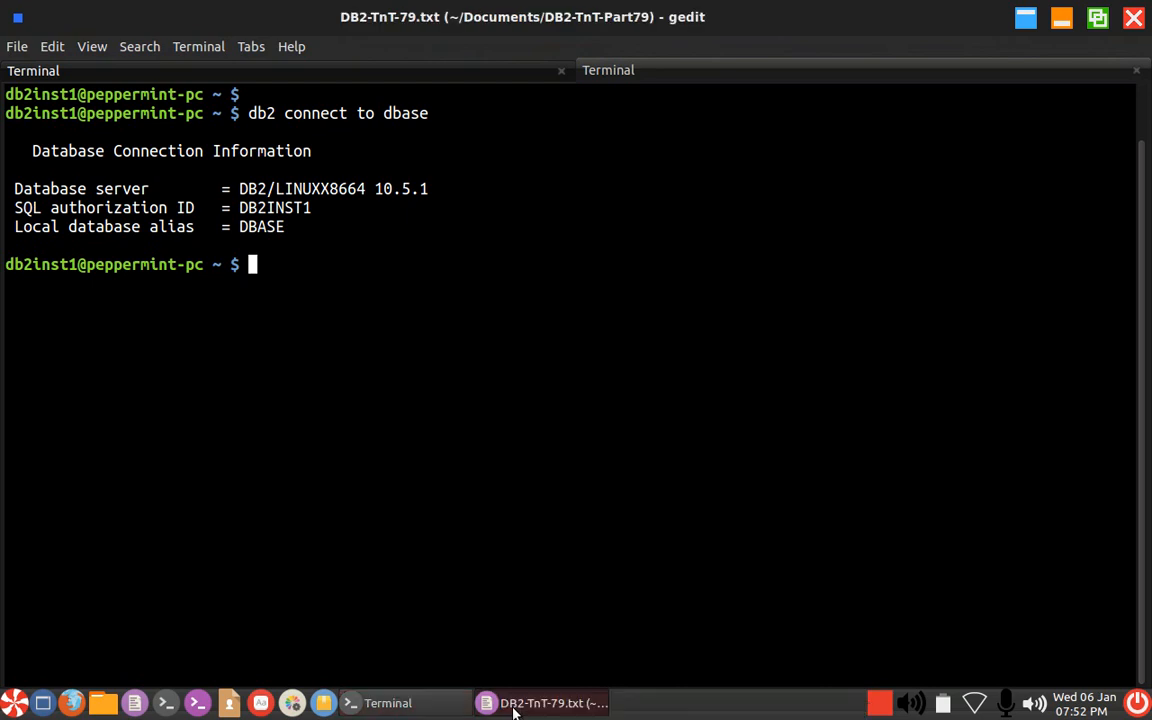
left_click(552, 702)
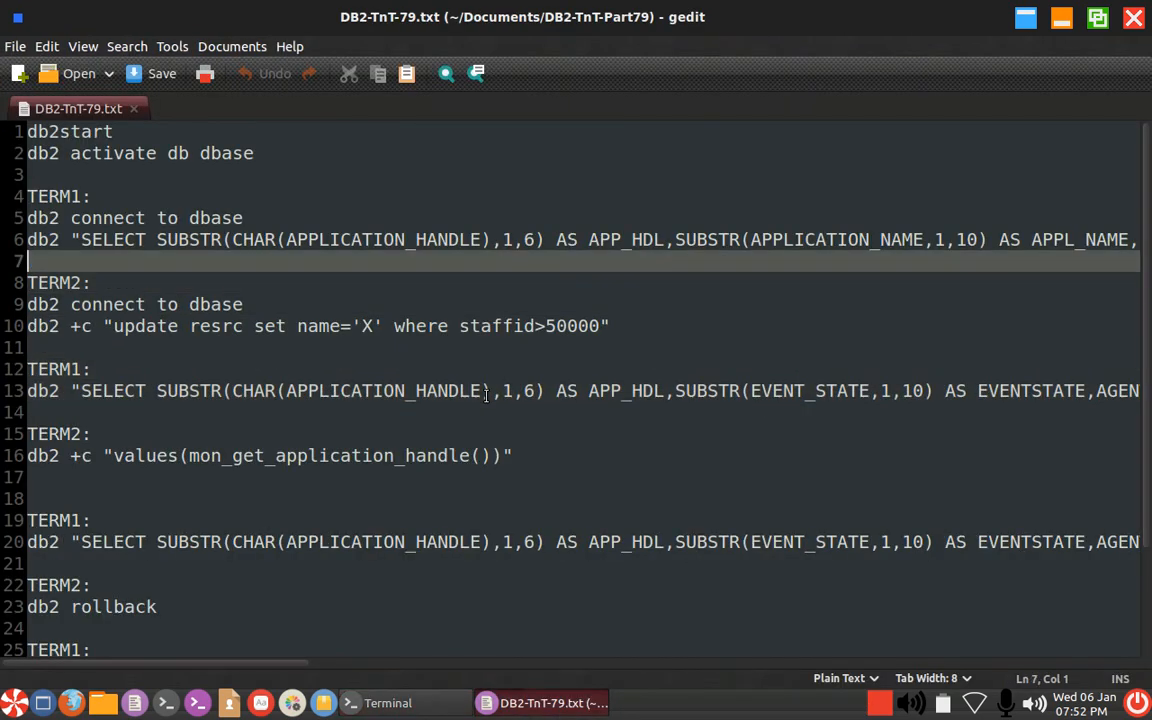
scroll("right", 3)
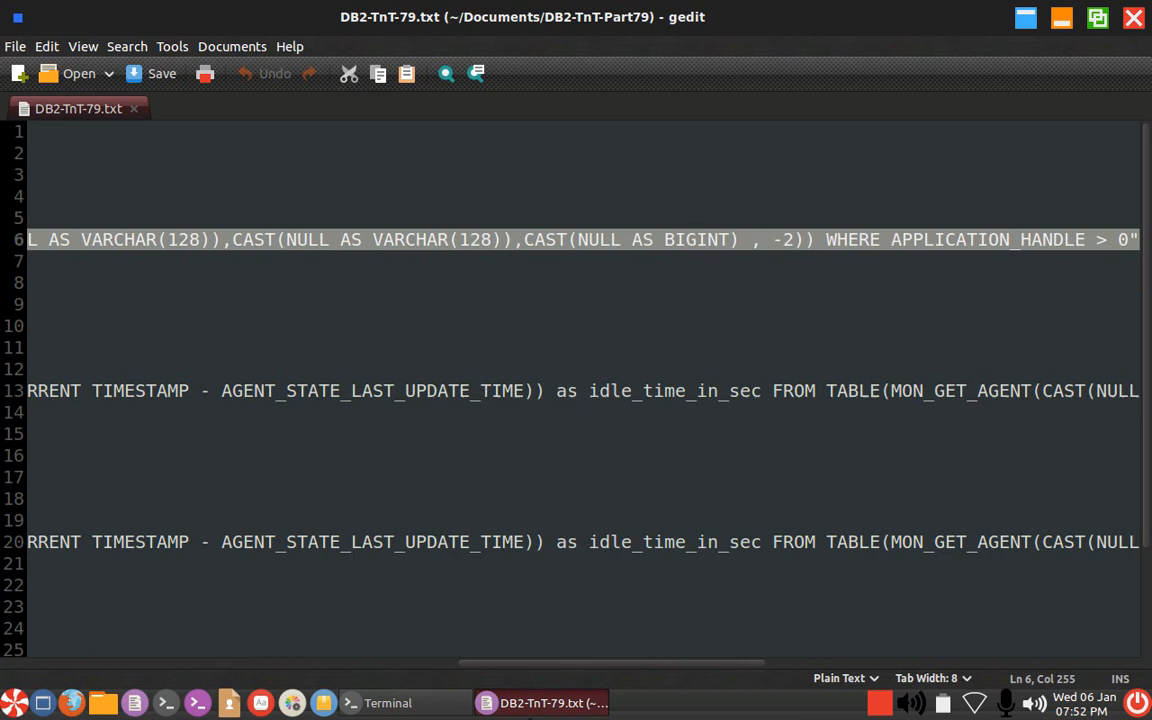
Start DB2, connect to dbase and run the MON_GET_AGENT query listing the 10 application handles
left_click(388, 702)
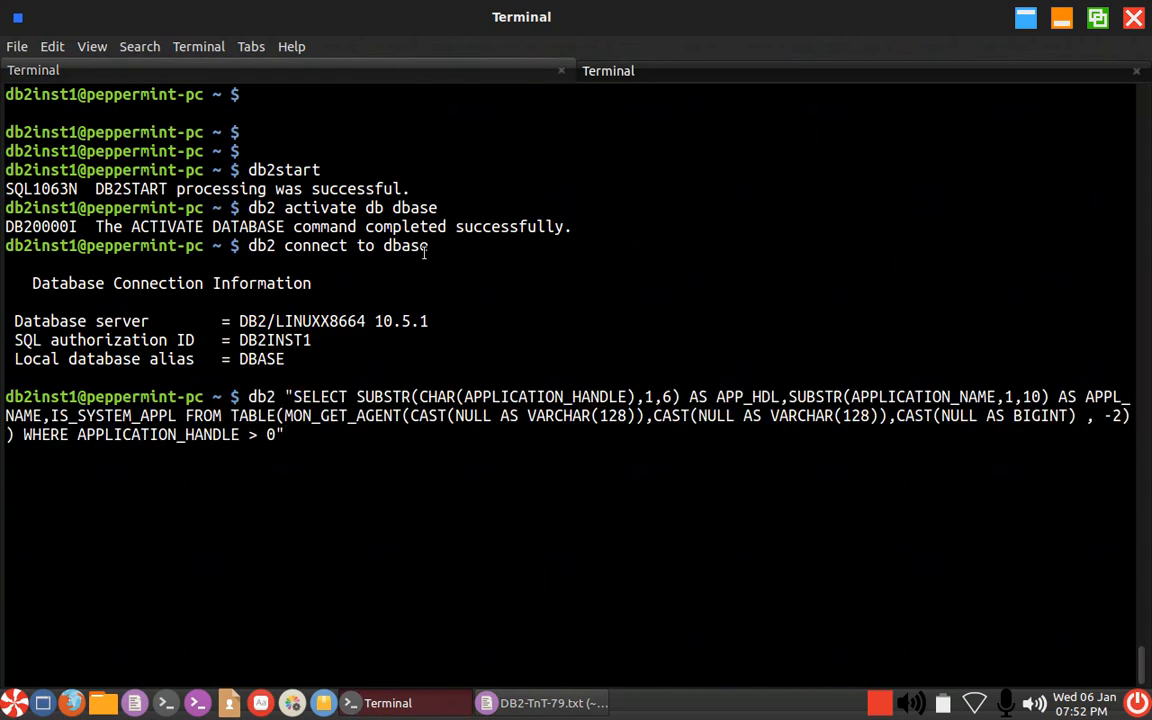
key("Return")
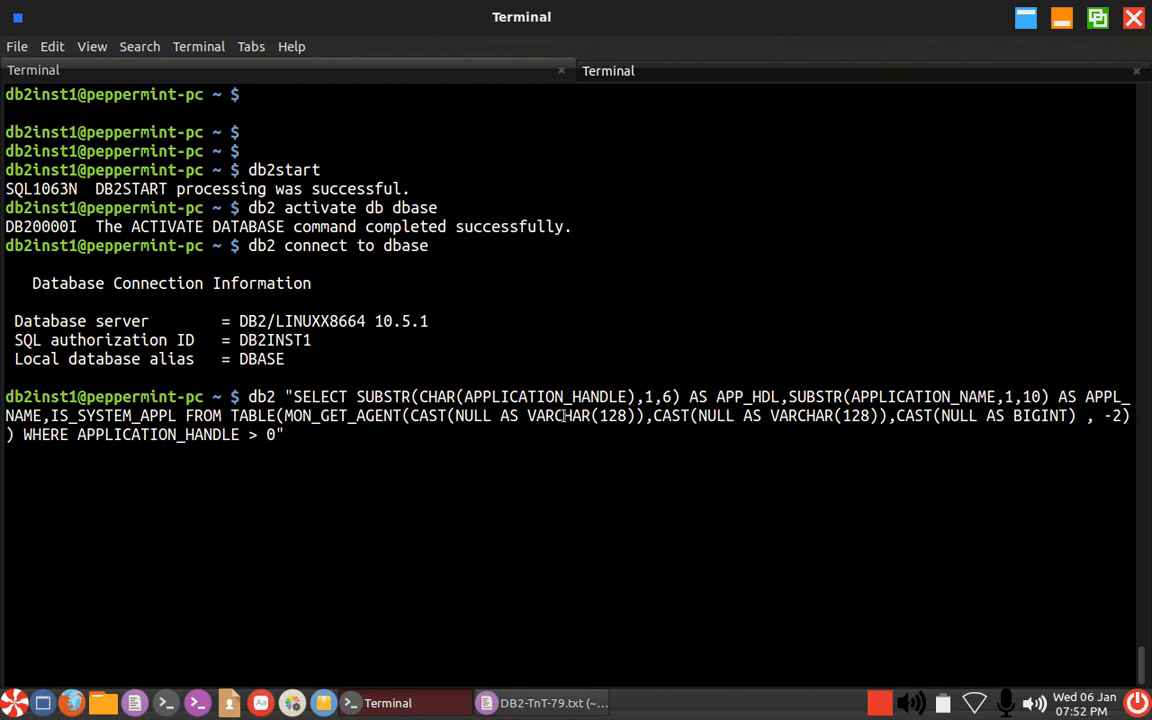
mouse_move(558, 418)
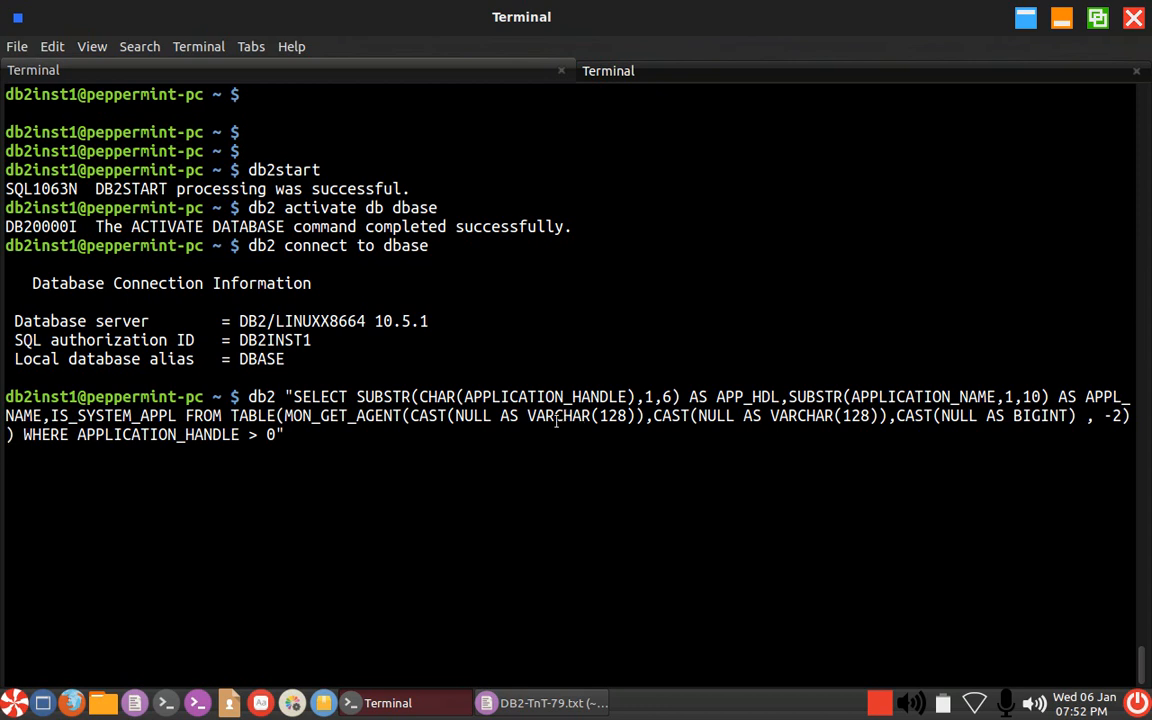
key("Return")
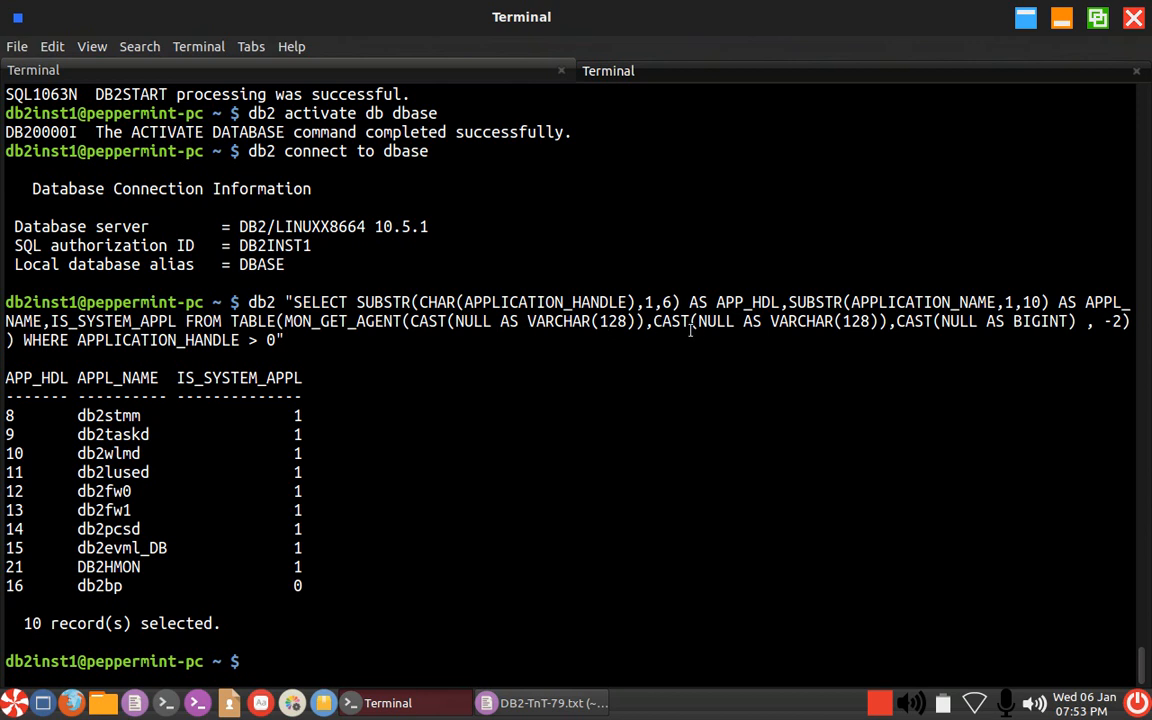
mouse_move(964, 328)
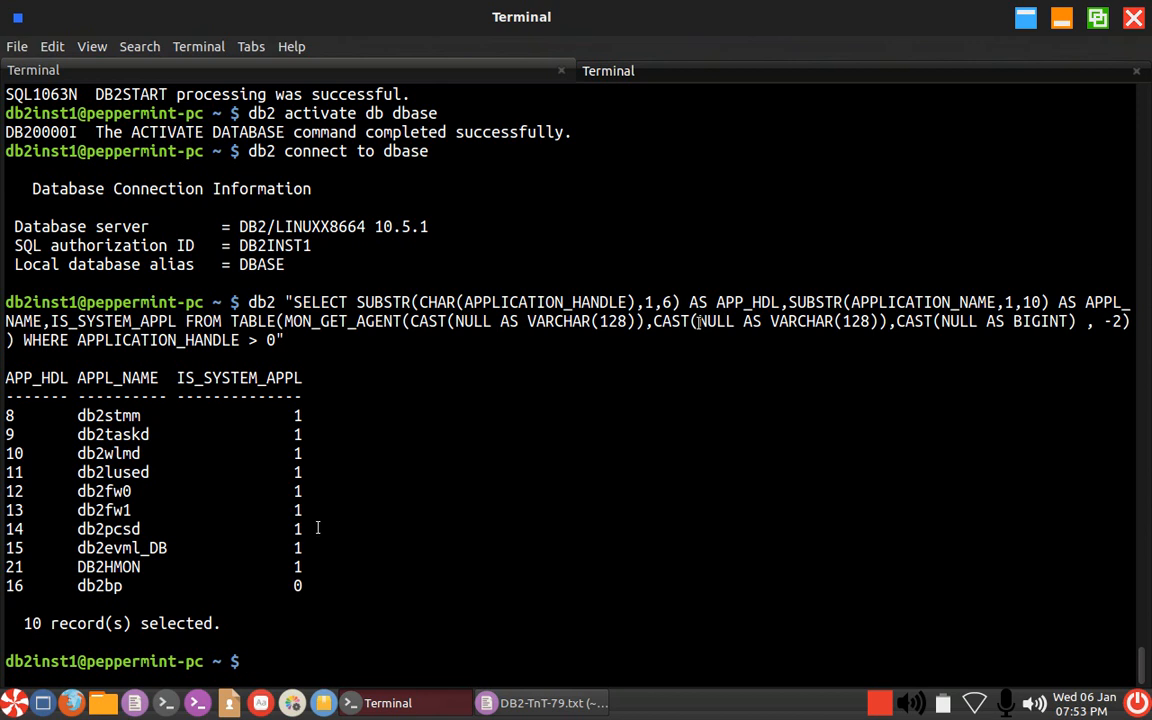
mouse_move(100, 592)
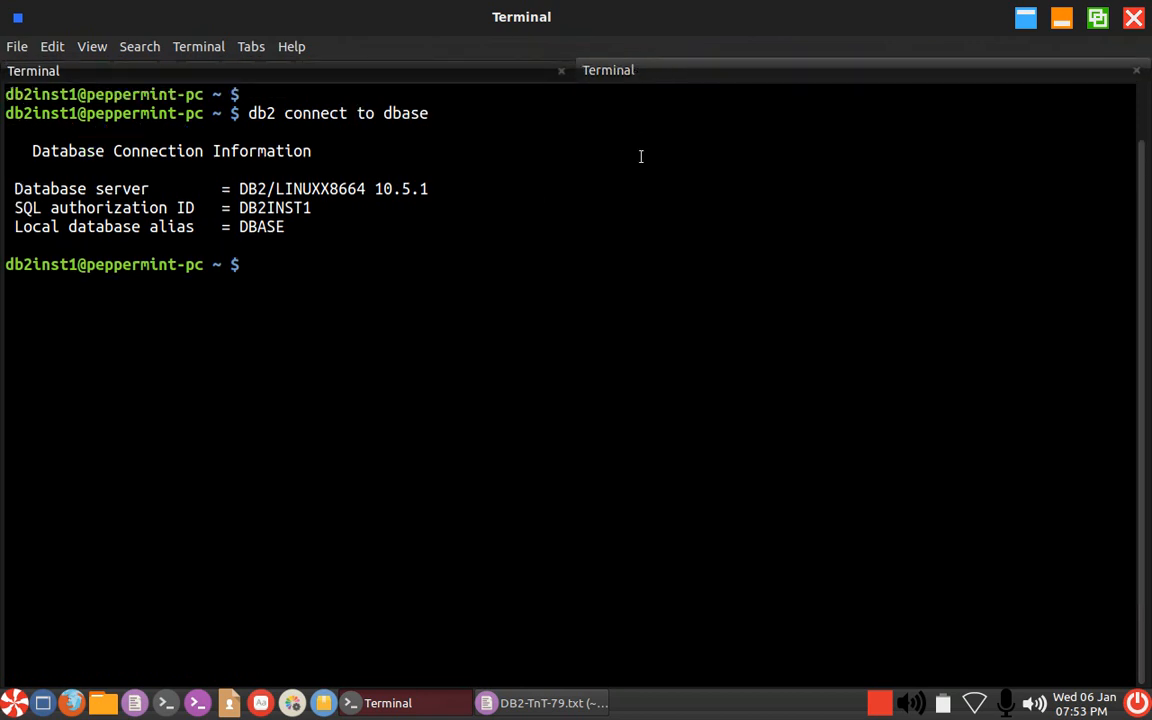
Run db2 list tables in the second session so the agent query also shows handle 18
type("db2 list t")
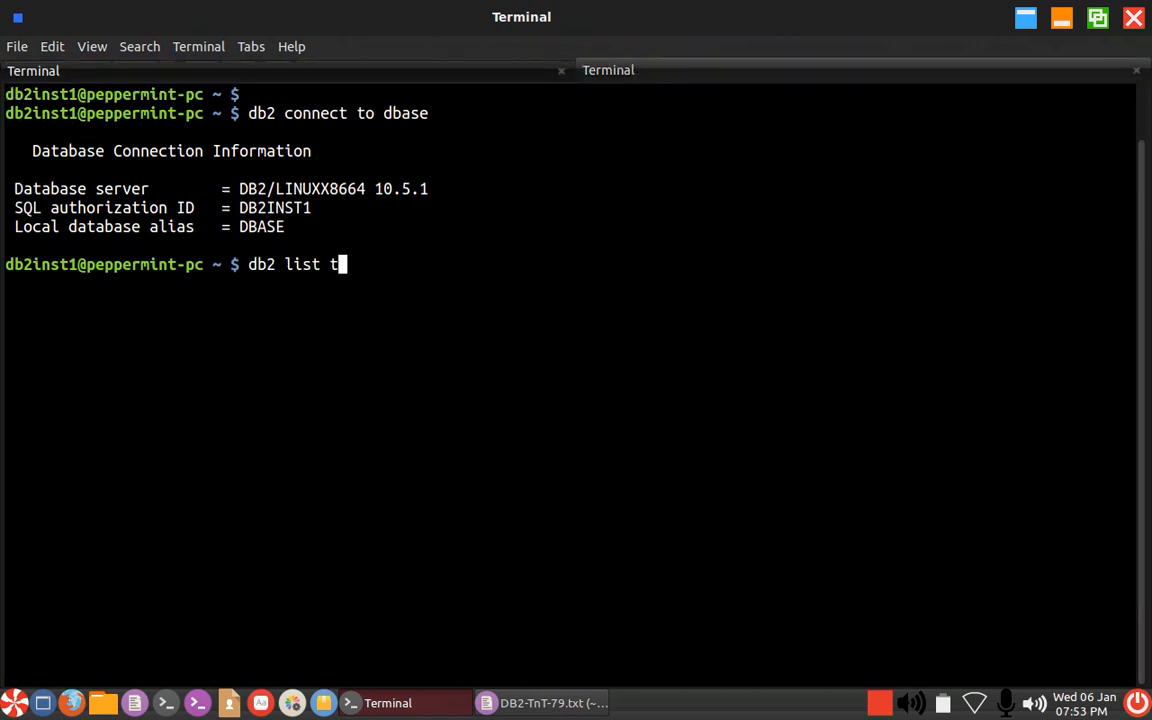
key("Return")
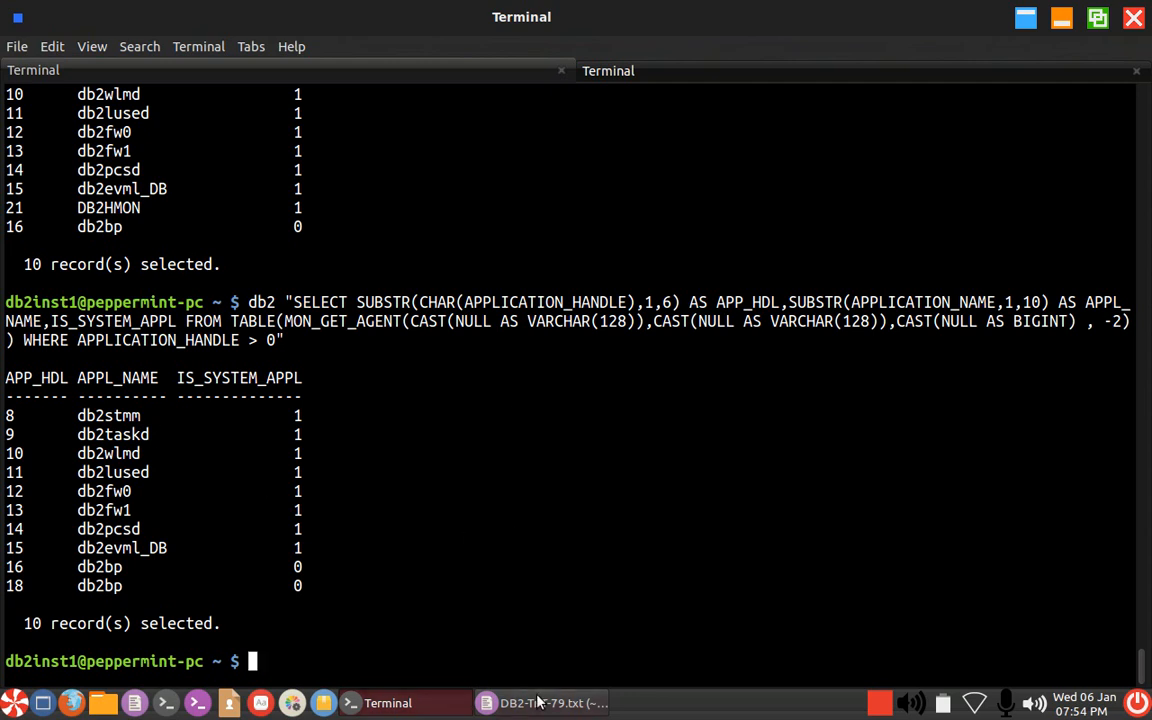
Place the TERM1 EVENT_STATE query from the script at the first session's prompt
left_click(544, 702)
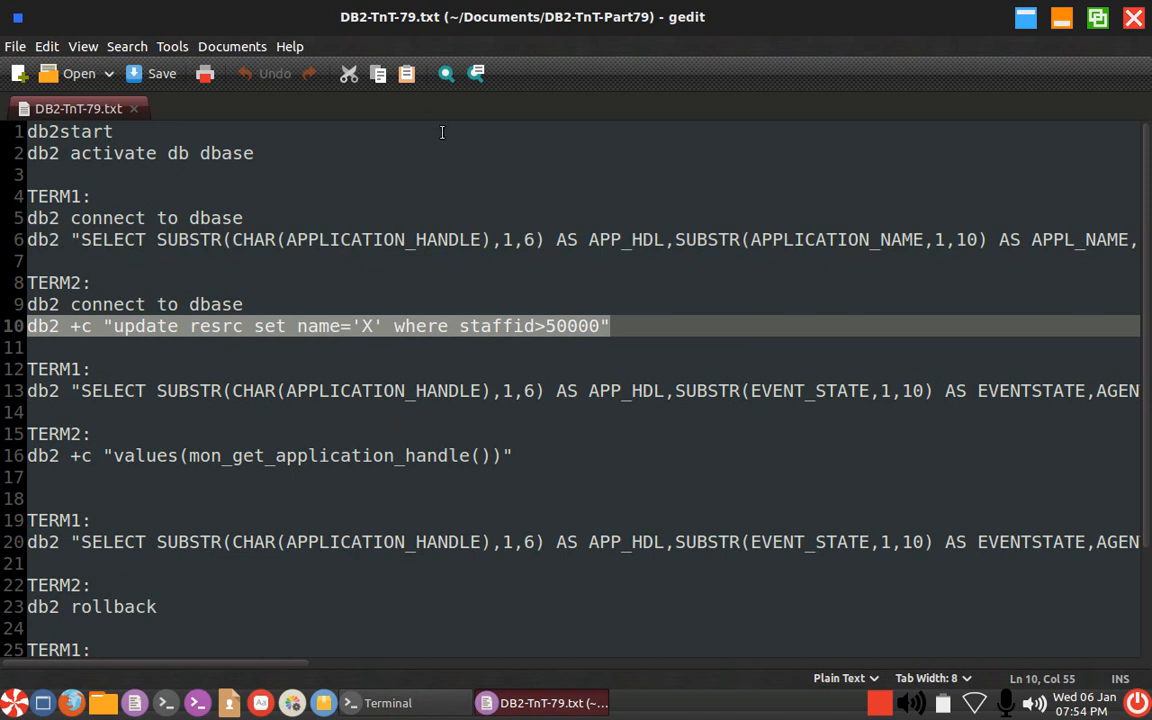
left_click(388, 702)
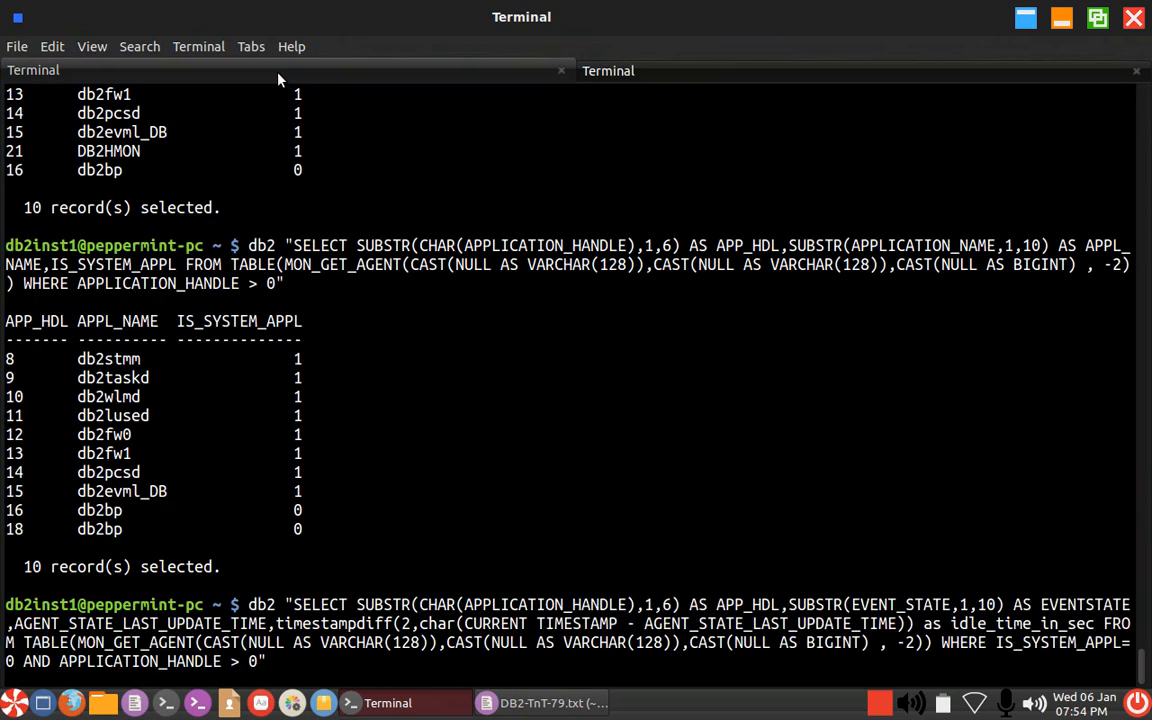
Run the EVENT_STATE query twice, showing handle 16 executing and handle 18 idle
key("Return")
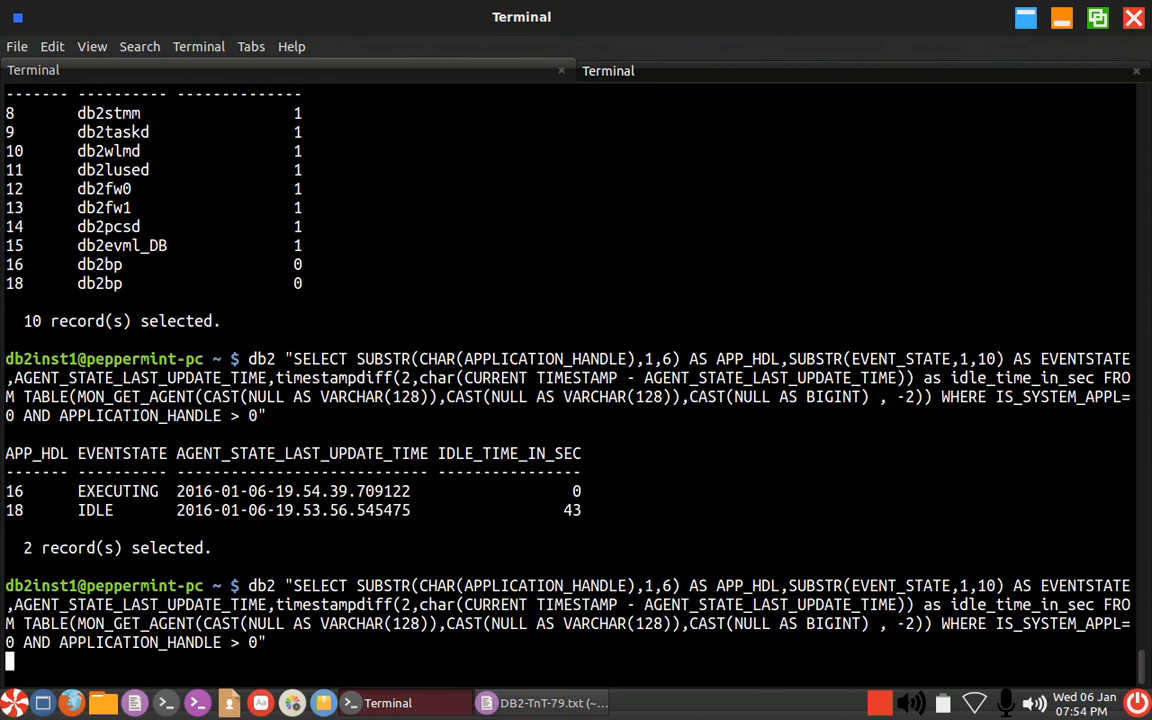
key("Return")
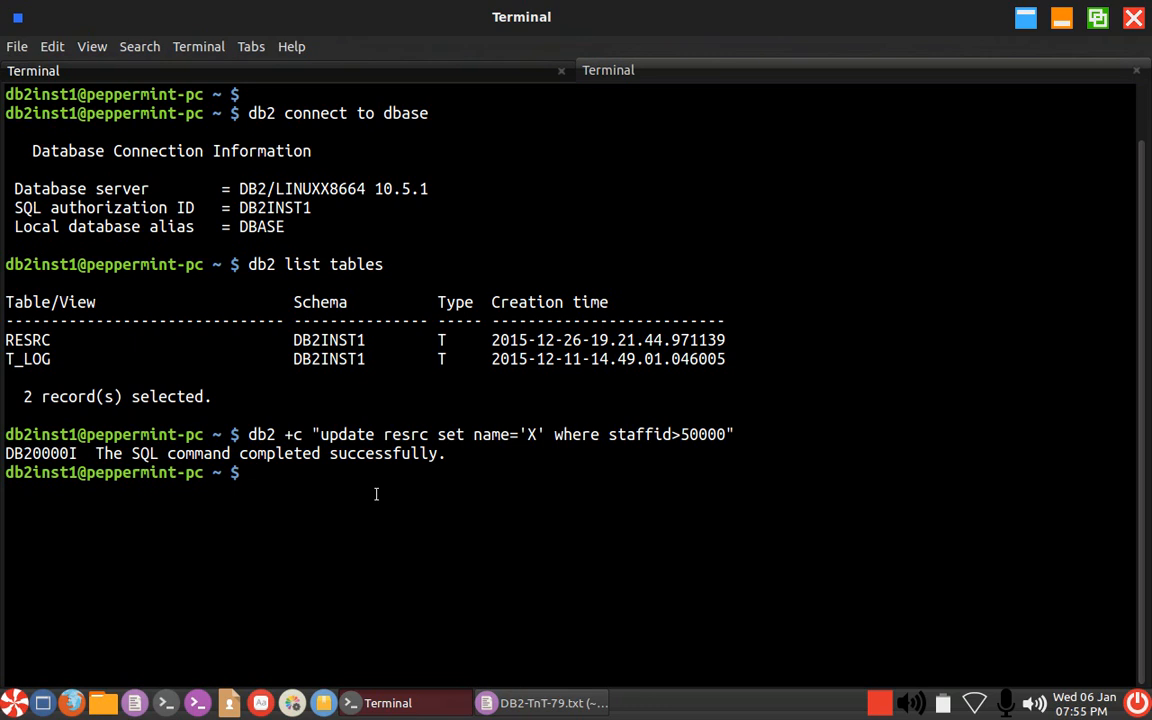
Roll back the update in the second session and recheck that handle 18 is idle again
type("db2")
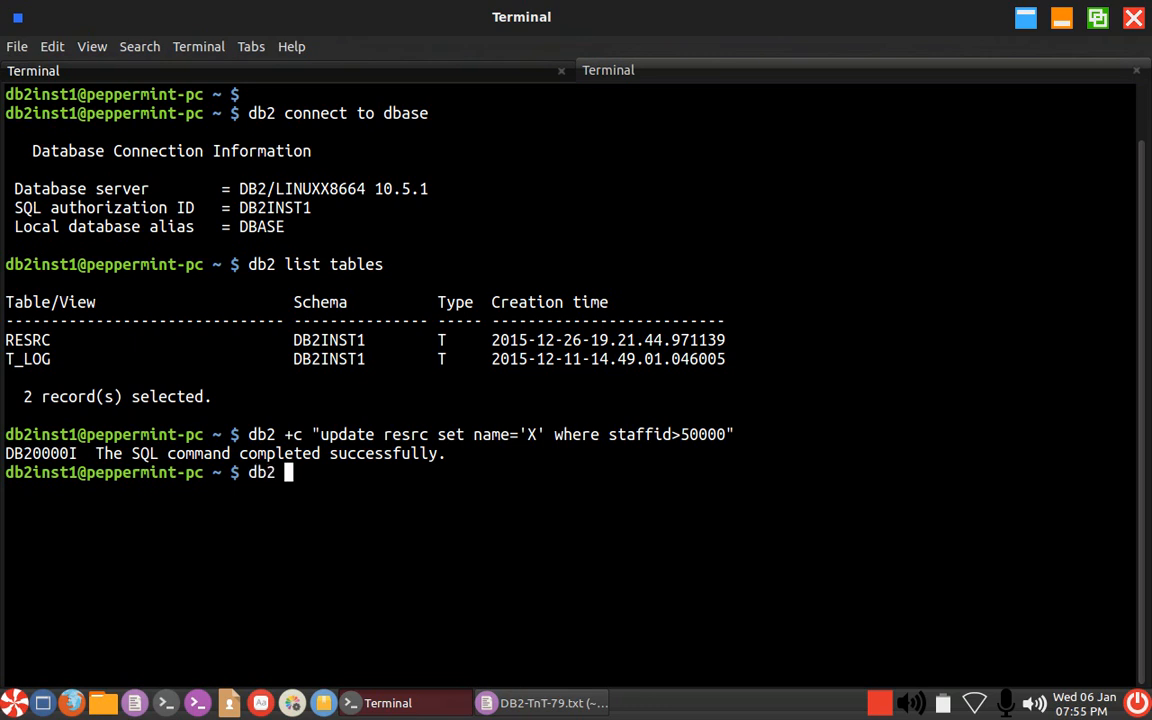
type("rollback")
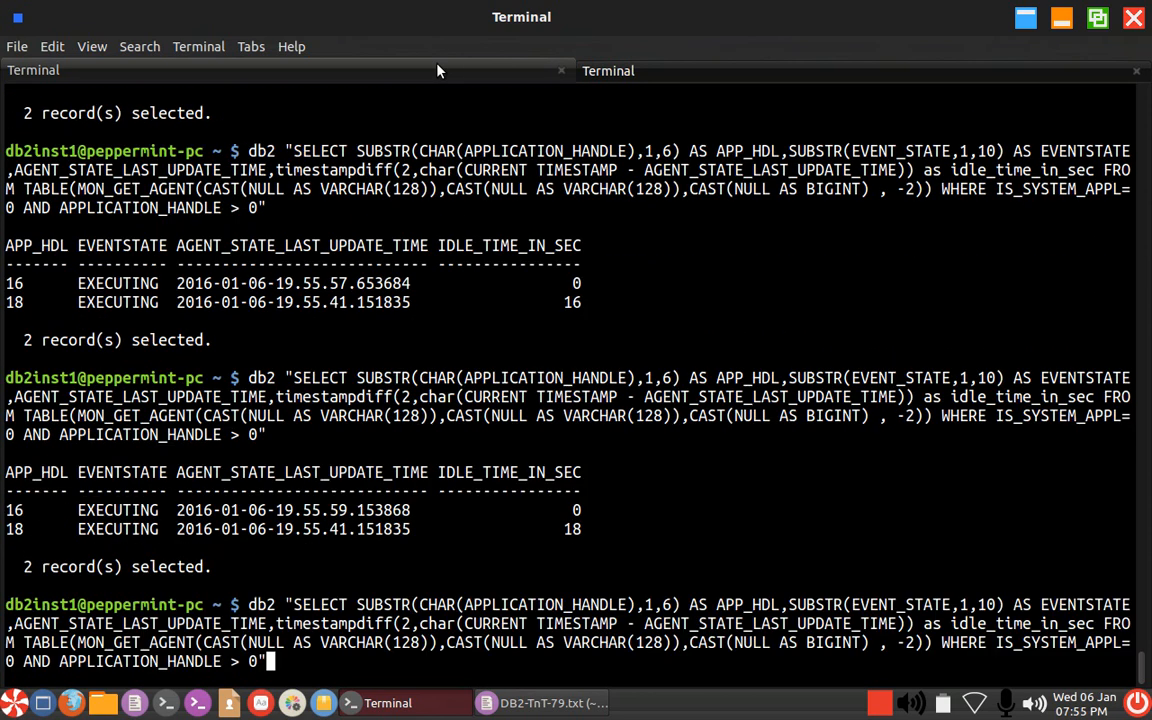
key("Return")
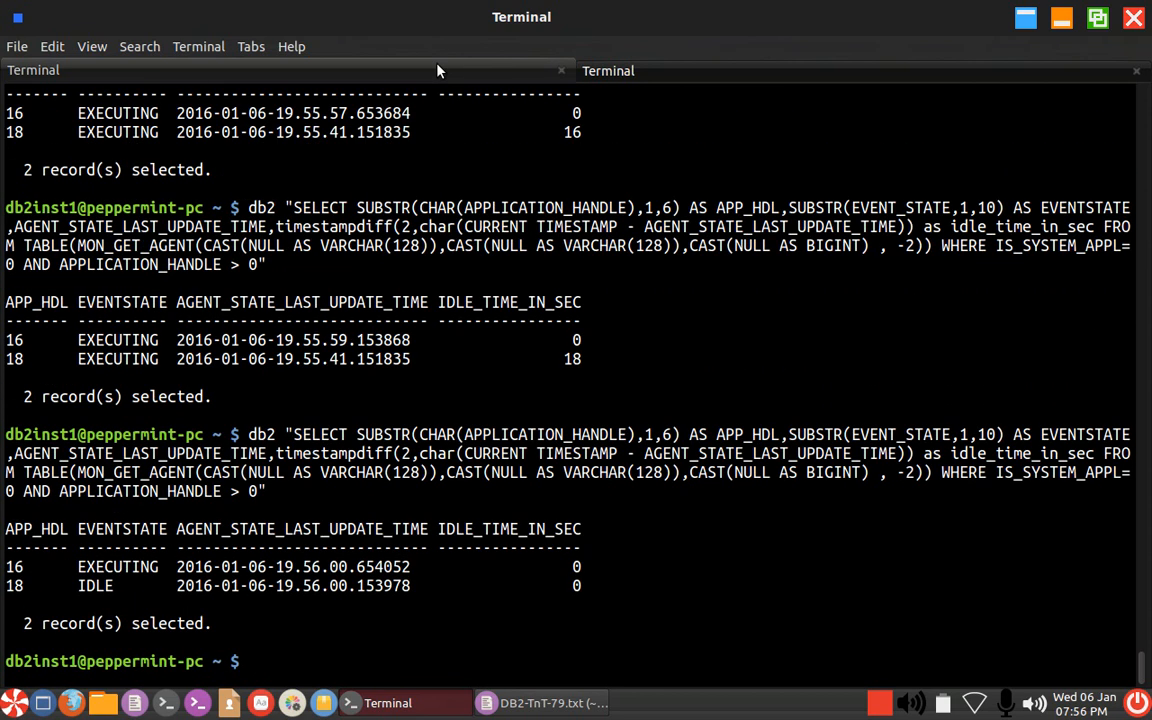